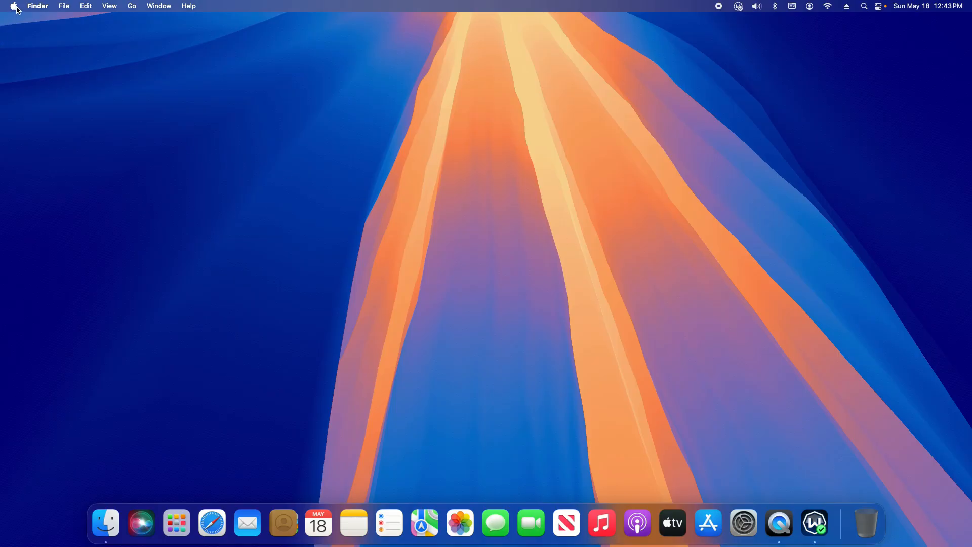
Open the Apple menu from the Finder menu bar
left_click(13, 6)
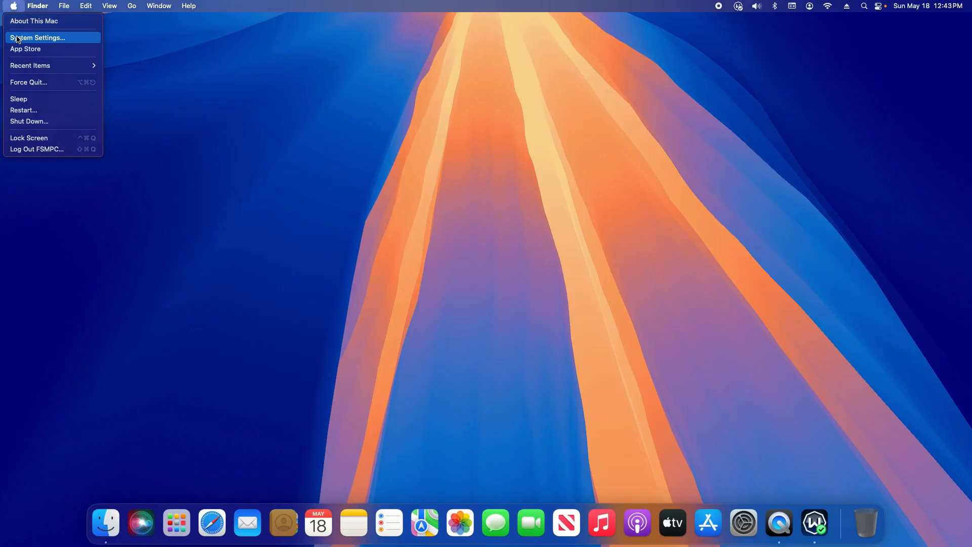
Launch System Settings and go to the Privacy & Security pane
left_click(37, 37)
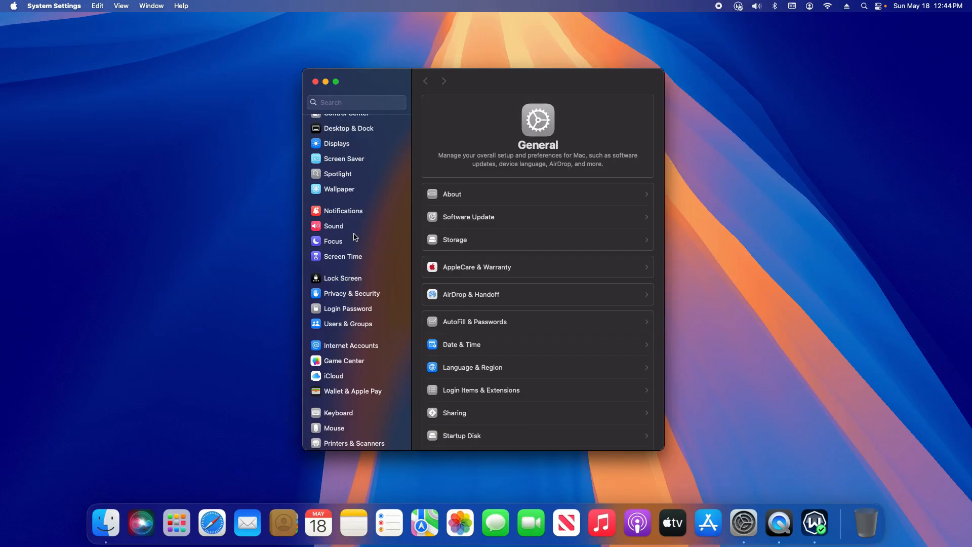
mouse_move(365, 299)
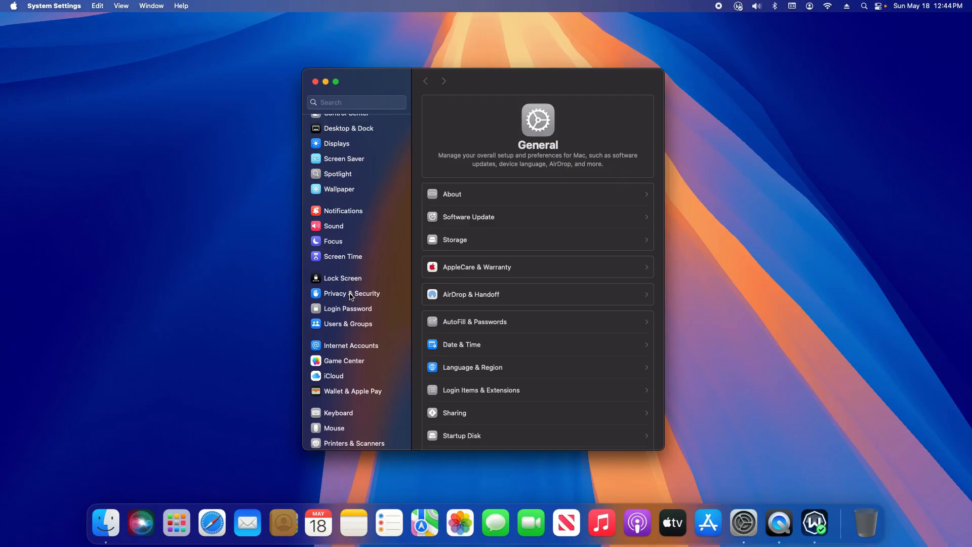
left_click(351, 293)
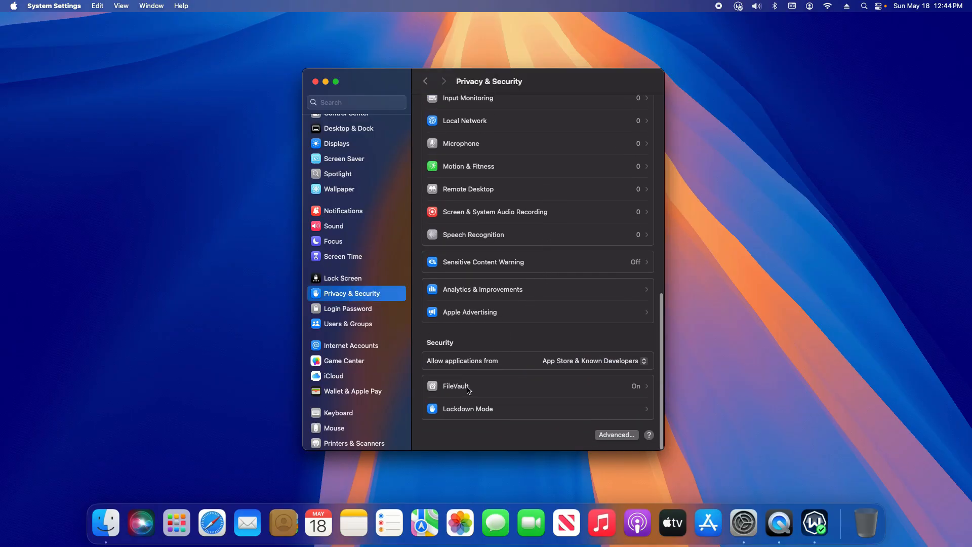
Review the FileVault pane showing Macintosh HD encrypted, then close System Settings
left_click(456, 386)
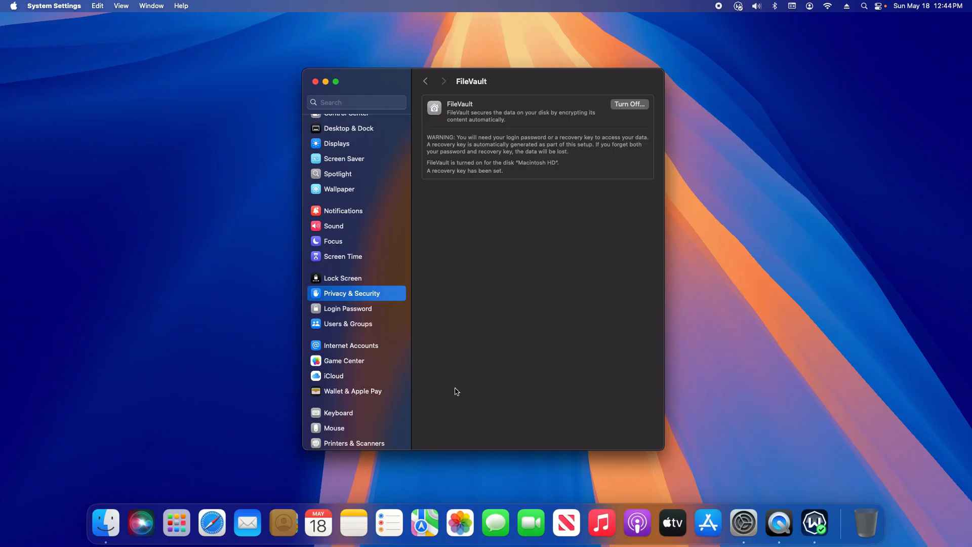
mouse_move(629, 99)
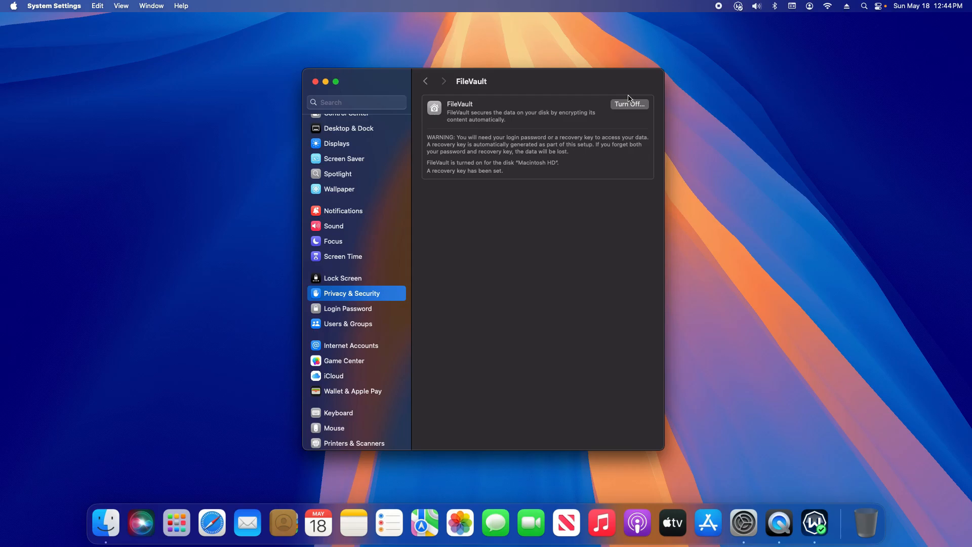
mouse_move(618, 121)
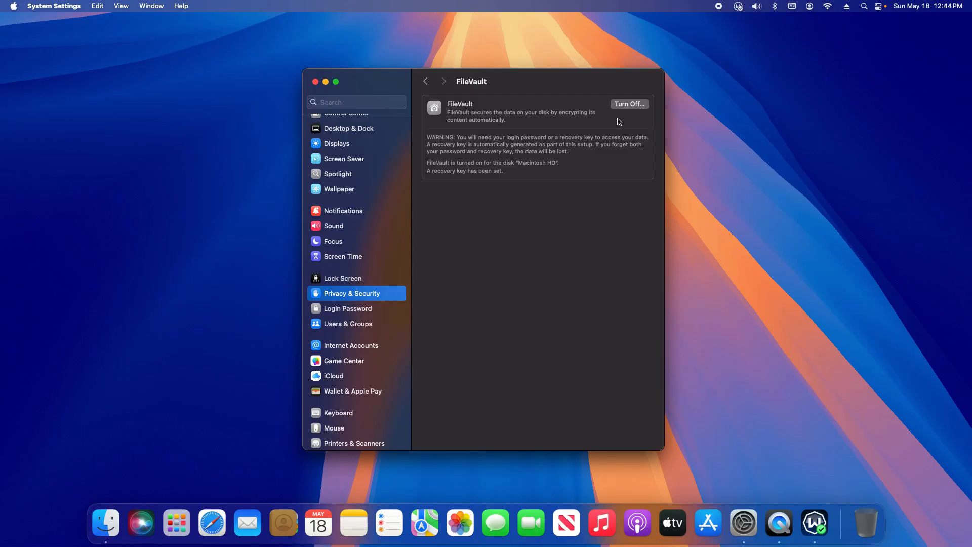
mouse_move(520, 155)
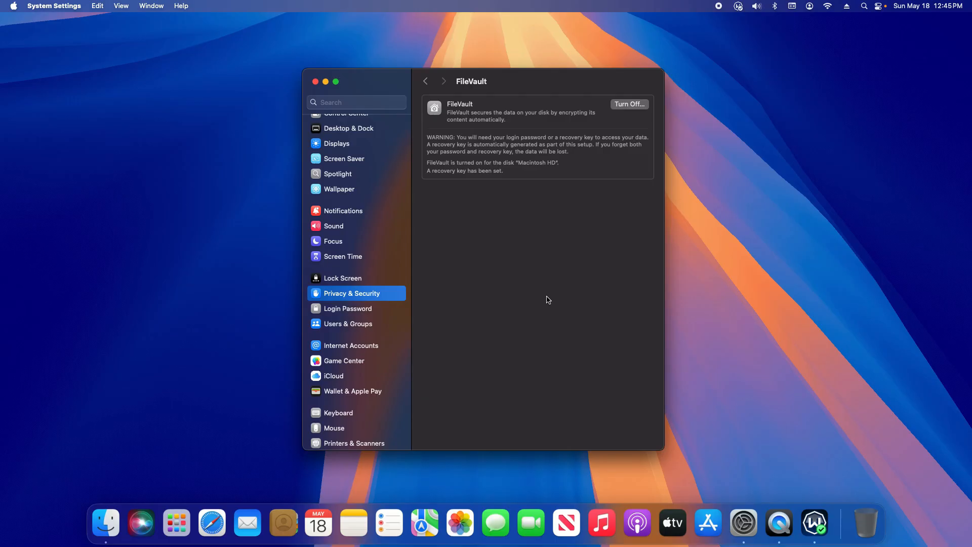
left_click(315, 81)
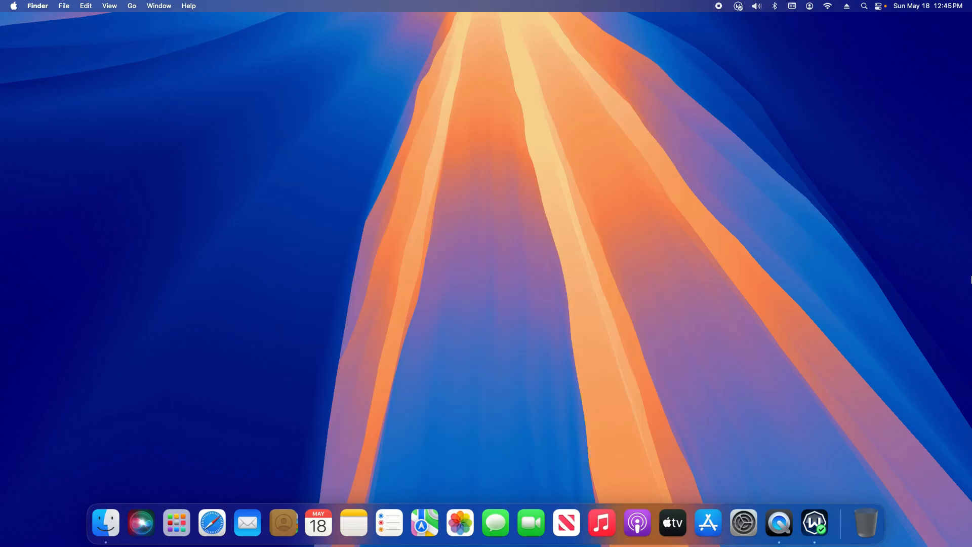